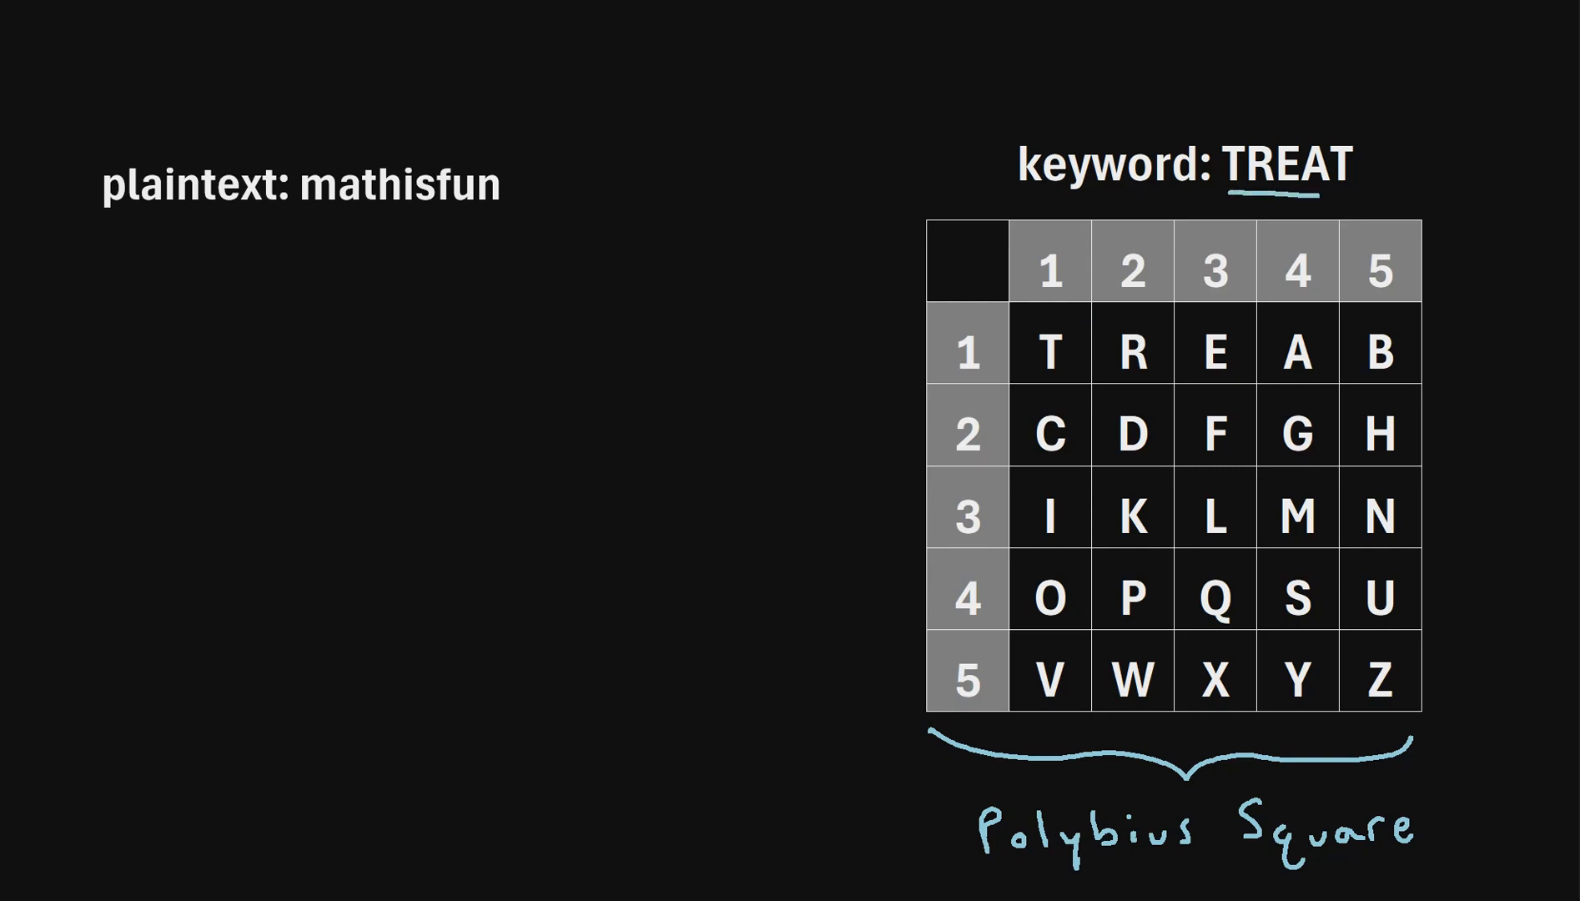
# Underline the keyword TREAT above the keyed 5×5 Polybius square.
pyautogui.moveTo(1018, 317); pyautogui.dragTo(1083, 379)
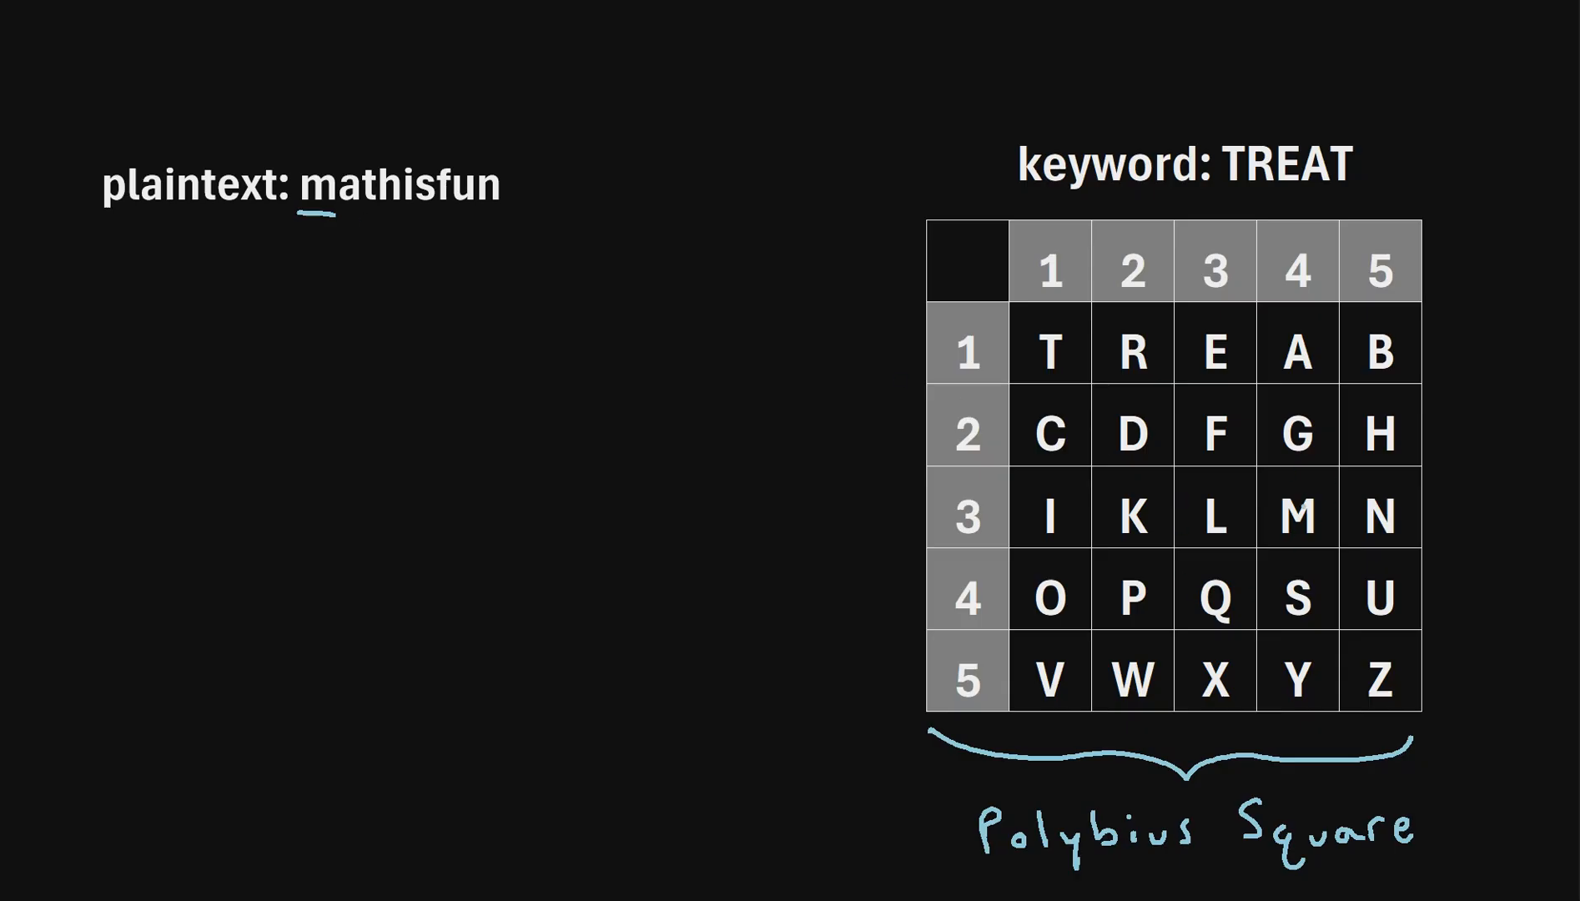
# Mark plaintext letter m and note 'Row: 3 Column: 4' for M in the square.
pyautogui.click(1295, 515)
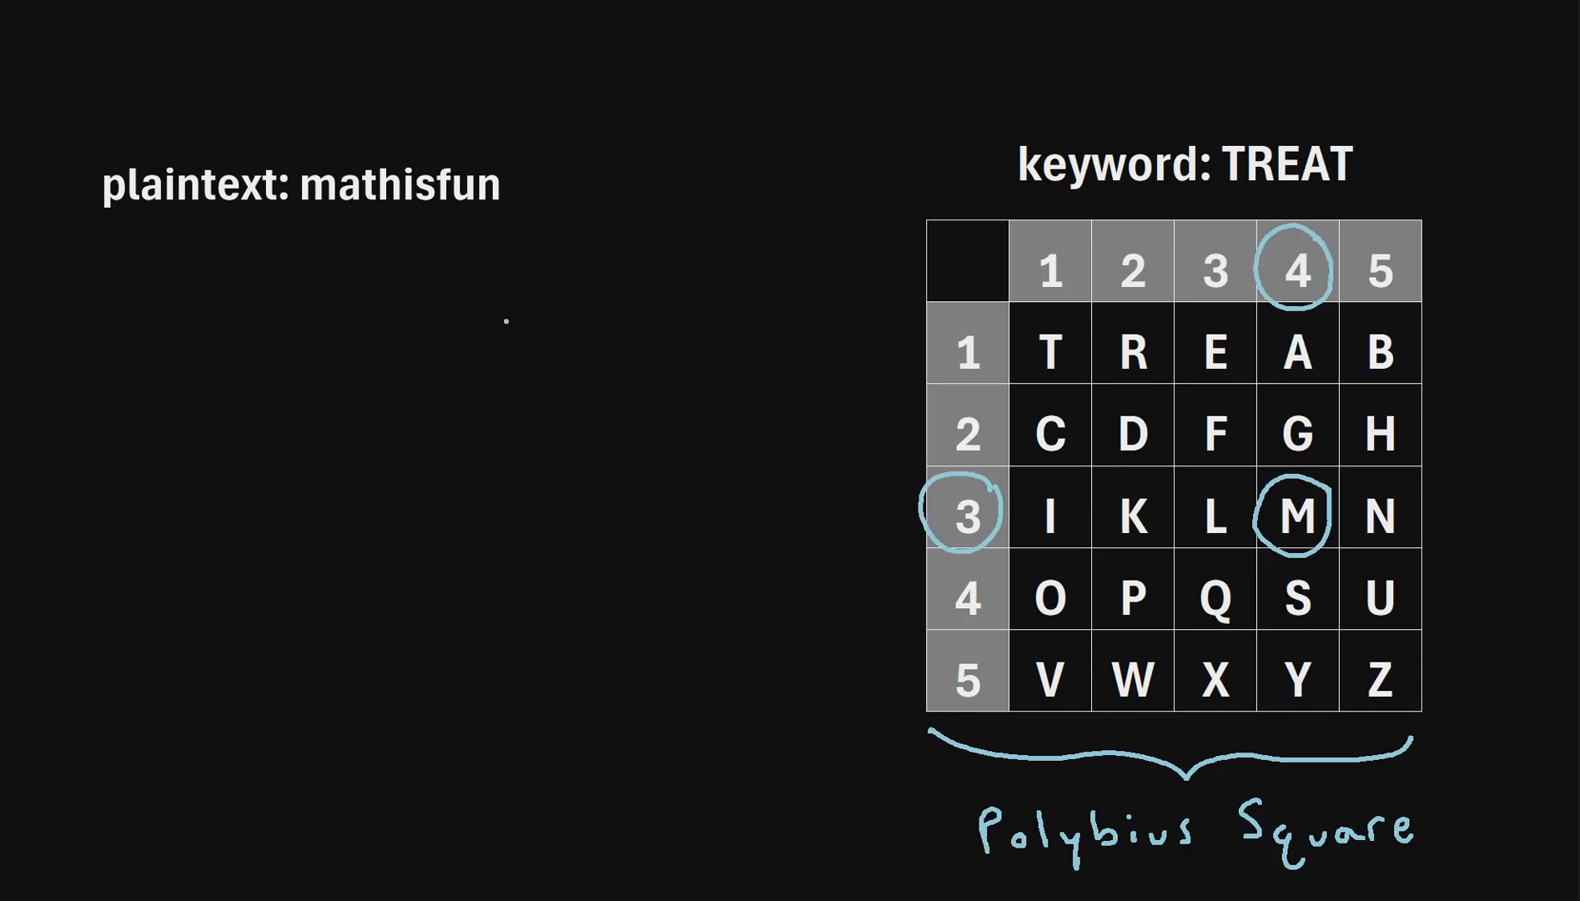
pyautogui.write('Row: 3 Column: 4')
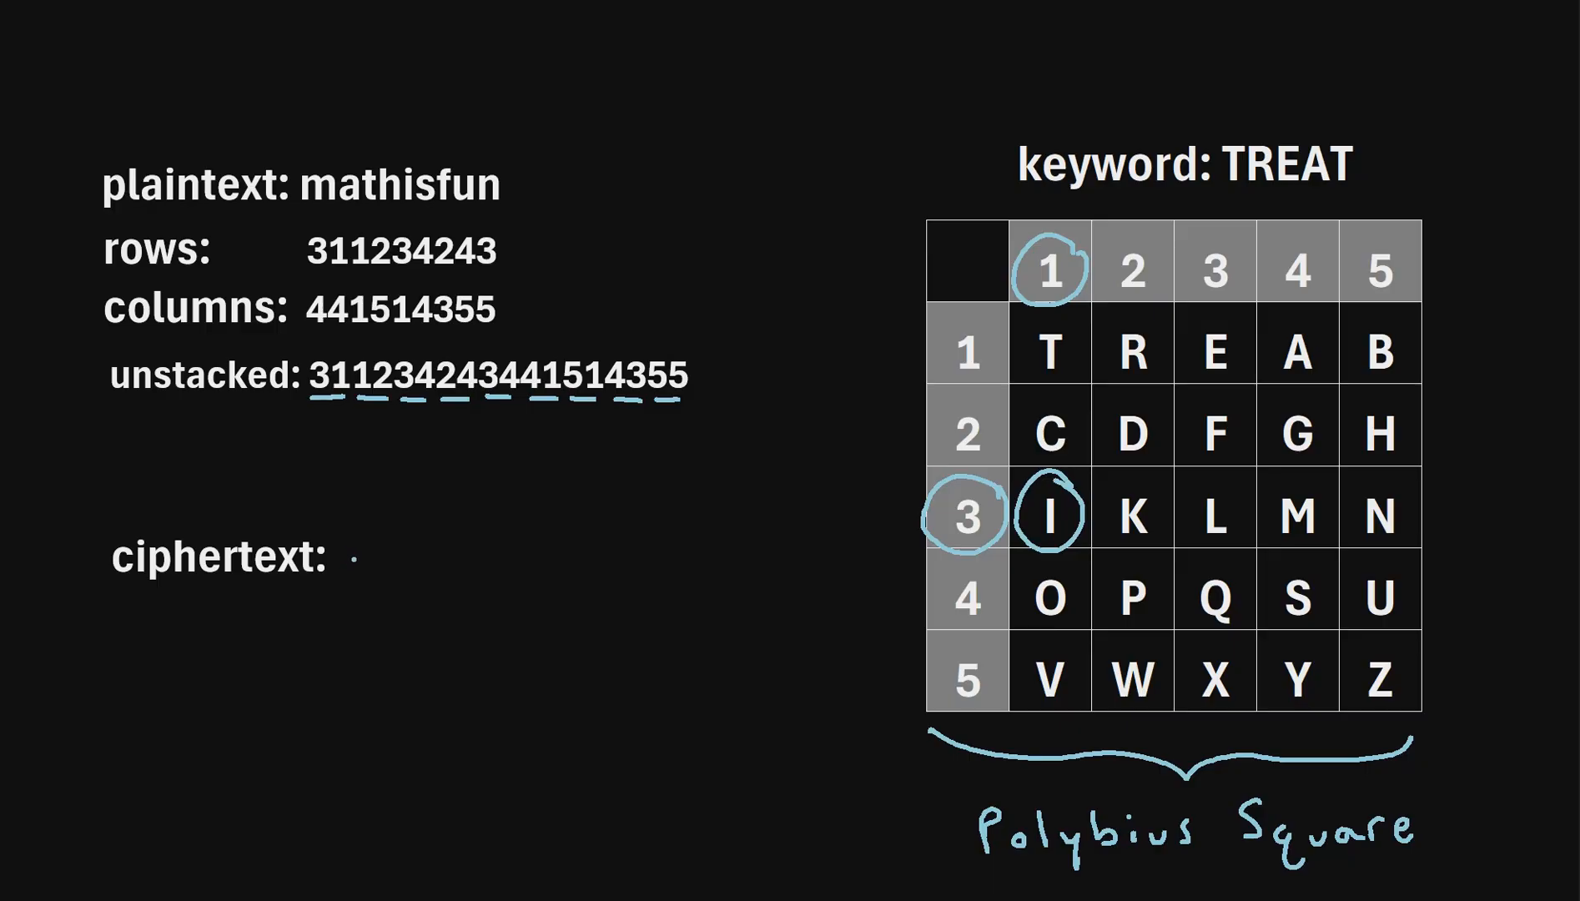
# Write I as the first ciphertext letter from digit pair 3,1.
pyautogui.write('I')
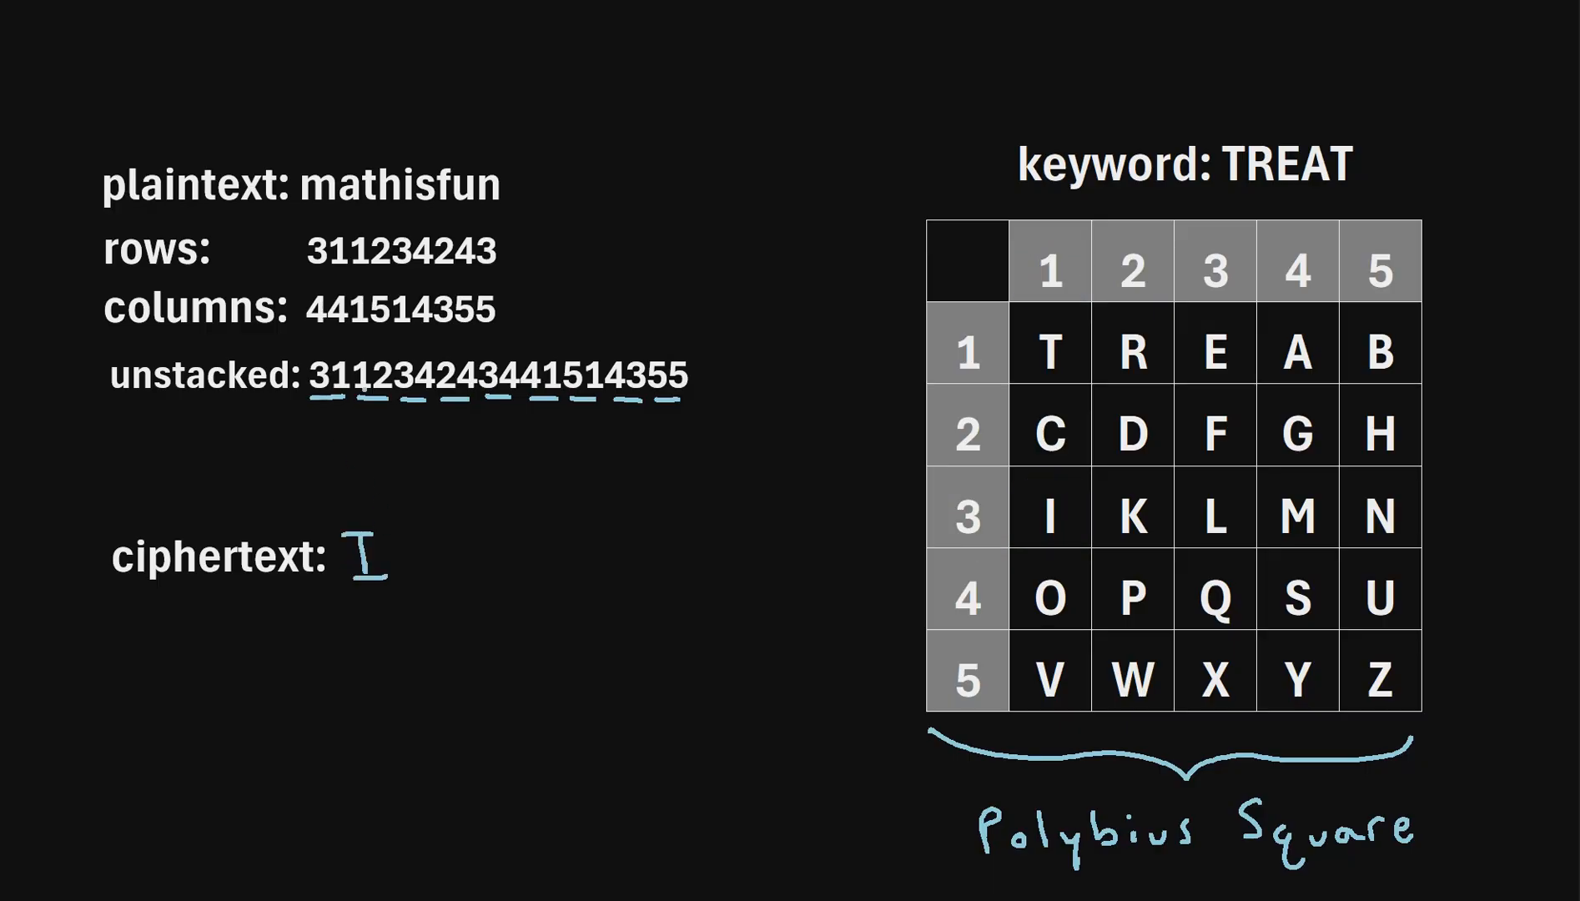